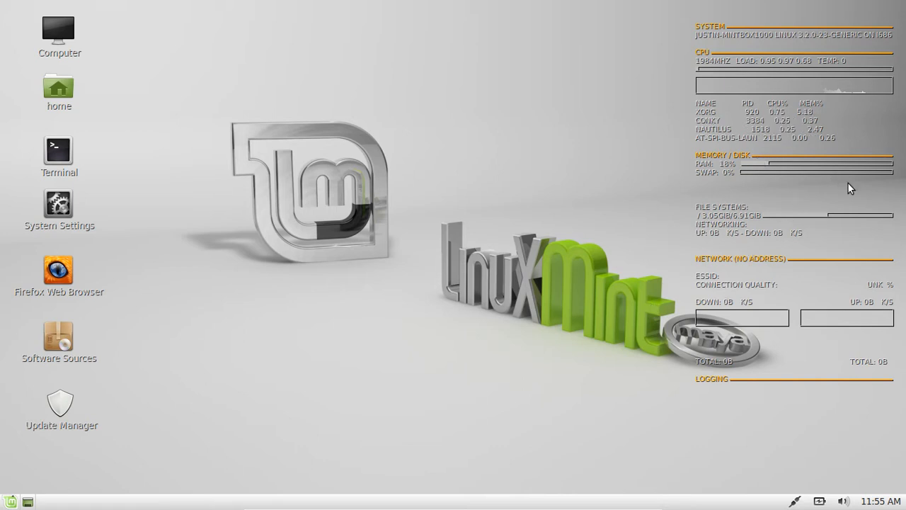
{"action": "mouse_move", "coordinate": [252, 385]}
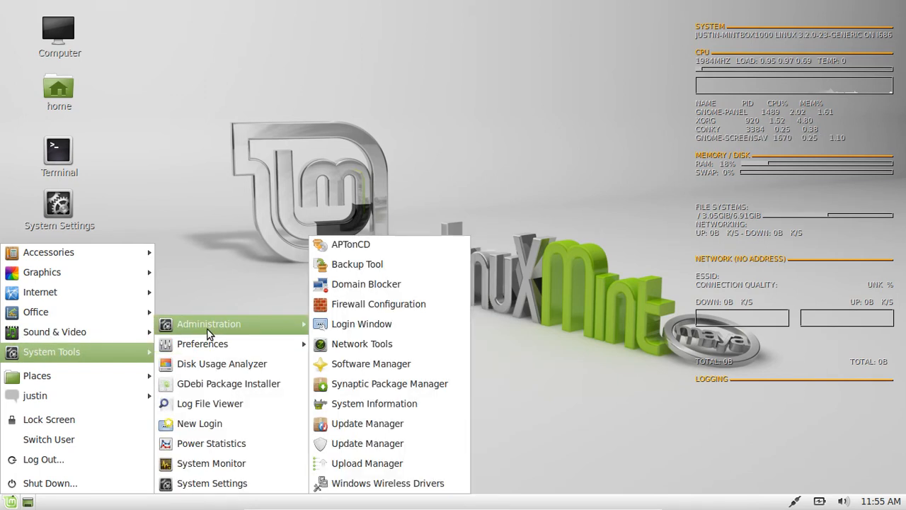
{"action": "mouse_move", "coordinate": [201, 344]}
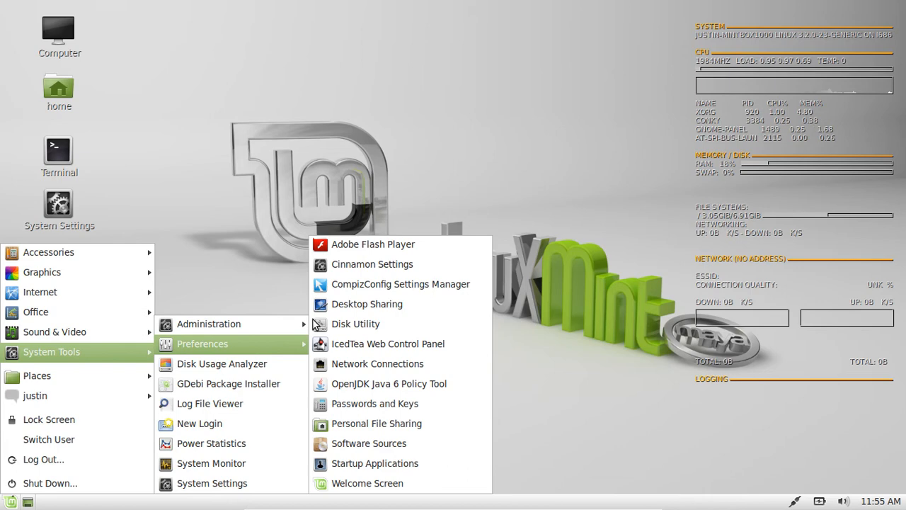
{"action": "mouse_move", "coordinate": [375, 463]}
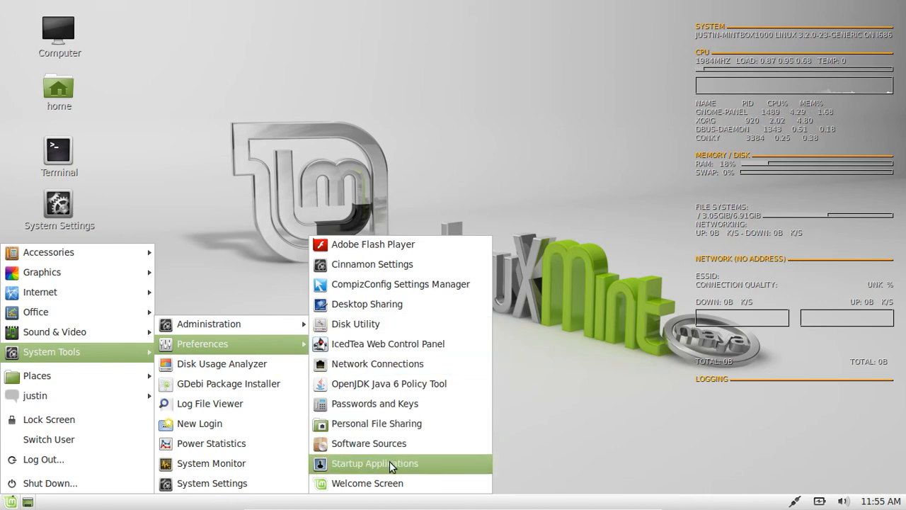
Step: Launch Startup Applications Preferences from the Menu's Preferences category
{"action": "left_click", "coordinate": [374, 463]}
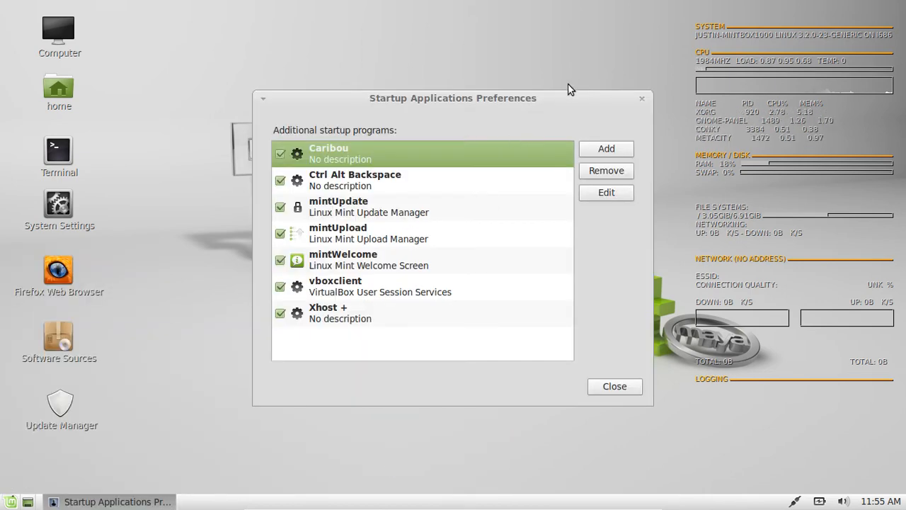
Step: Add a new startup entry with name and command 'conky' and comment 'this will start conky at startup'
{"action": "left_click", "coordinate": [606, 149]}
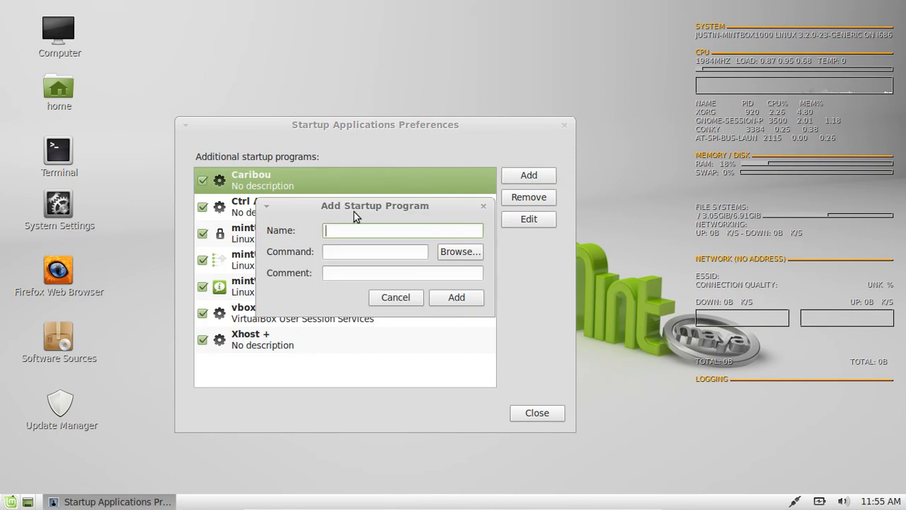
{"action": "type", "text": "conky"}
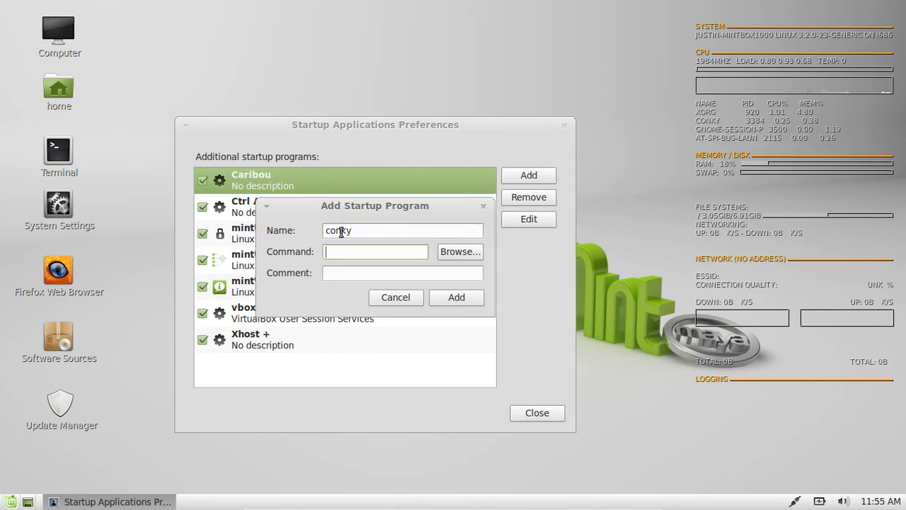
{"action": "type", "text": "conky"}
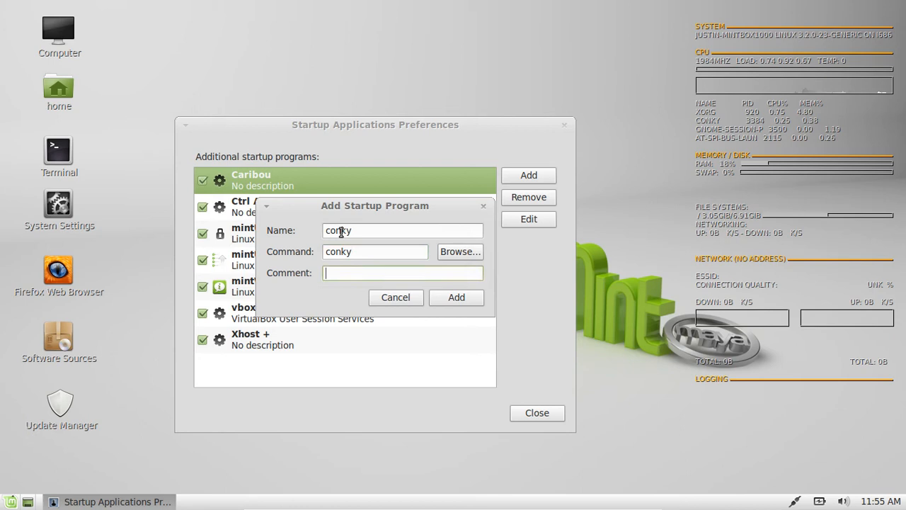
{"action": "type", "text": "t"}
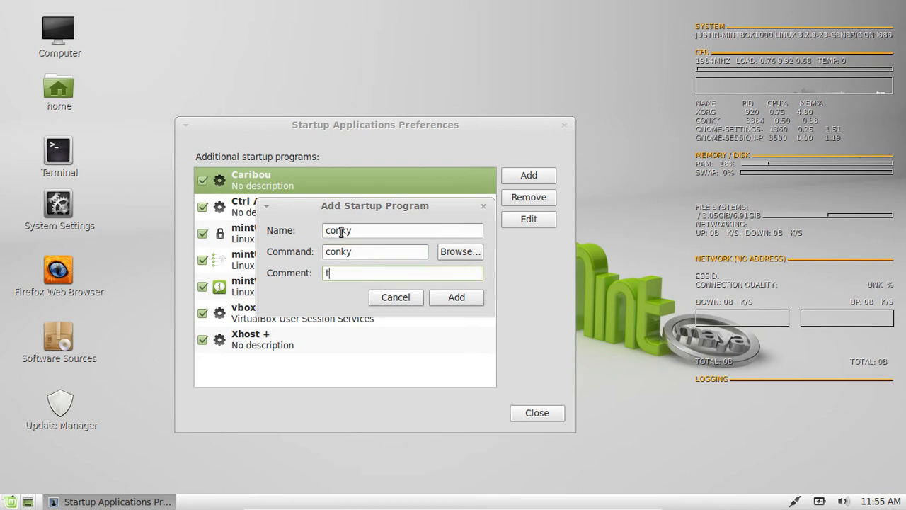
{"action": "type", "text": "his will"}
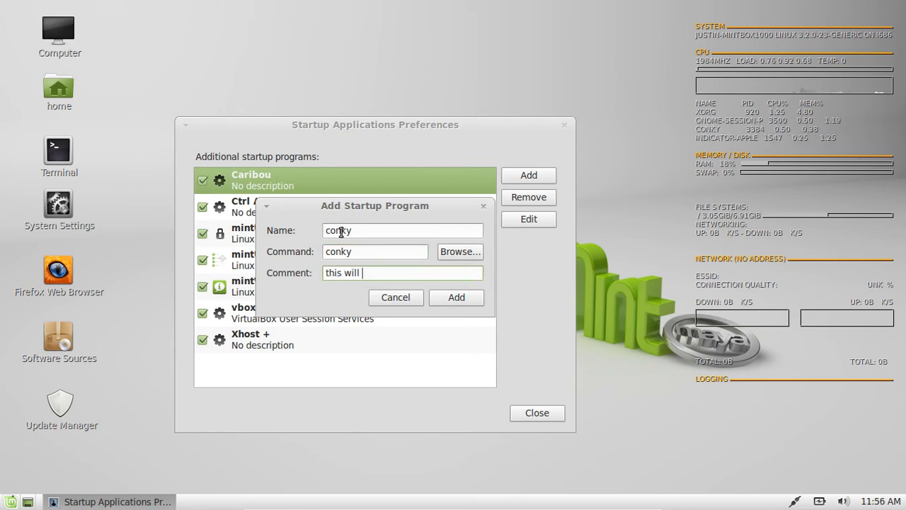
{"action": "type", "text": "st"}
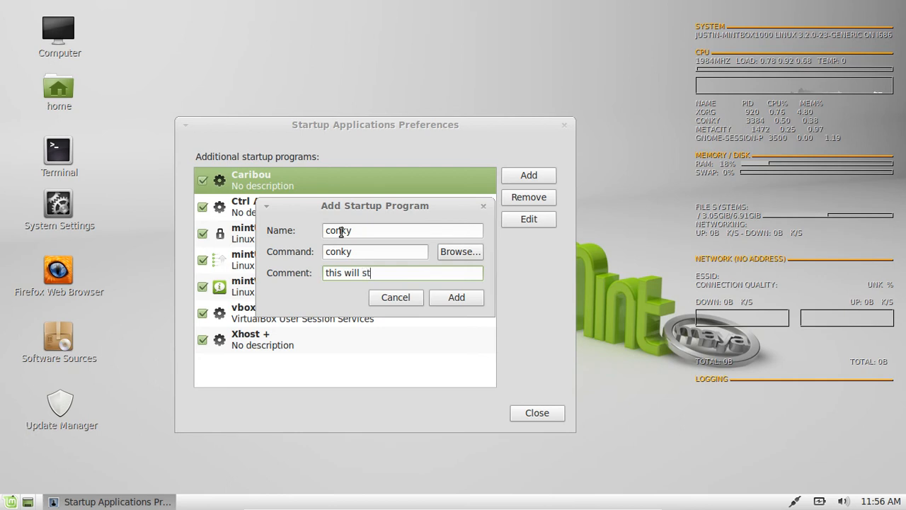
{"action": "type", "text": "art conky"}
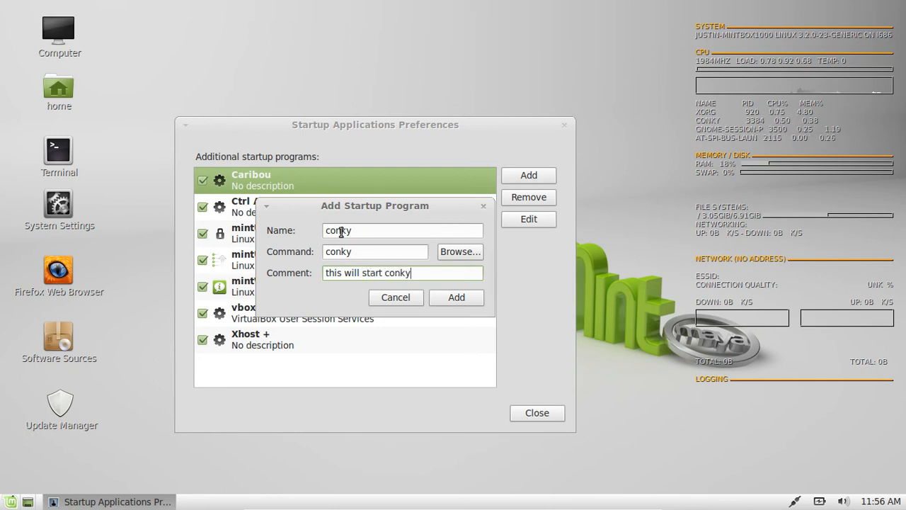
{"action": "type", "text": "at s"}
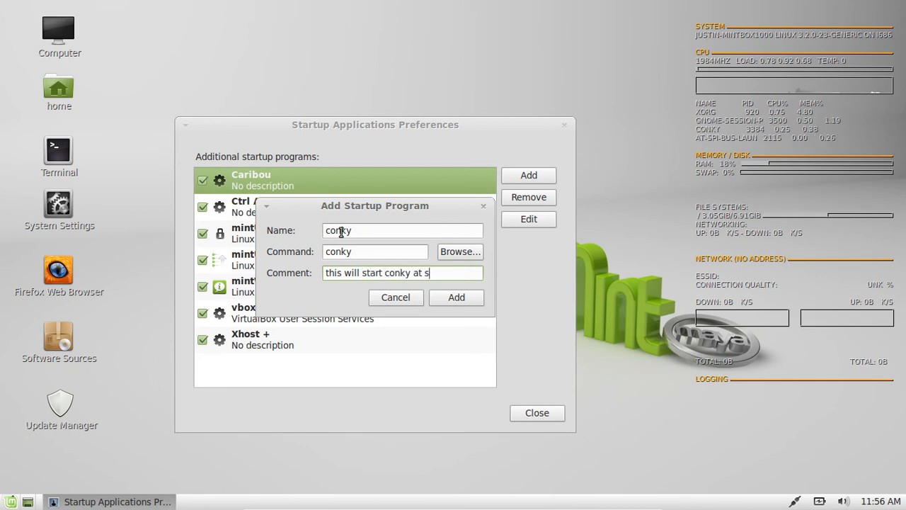
{"action": "type", "text": "tartup"}
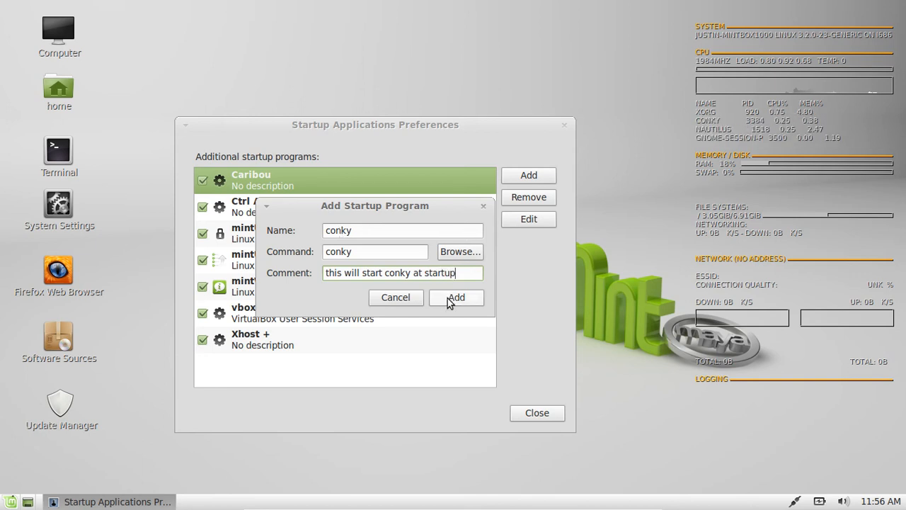
Step: Save the conky entry, ensure it is ticked as enabled, and close the preferences window
{"action": "left_click", "coordinate": [456, 297]}
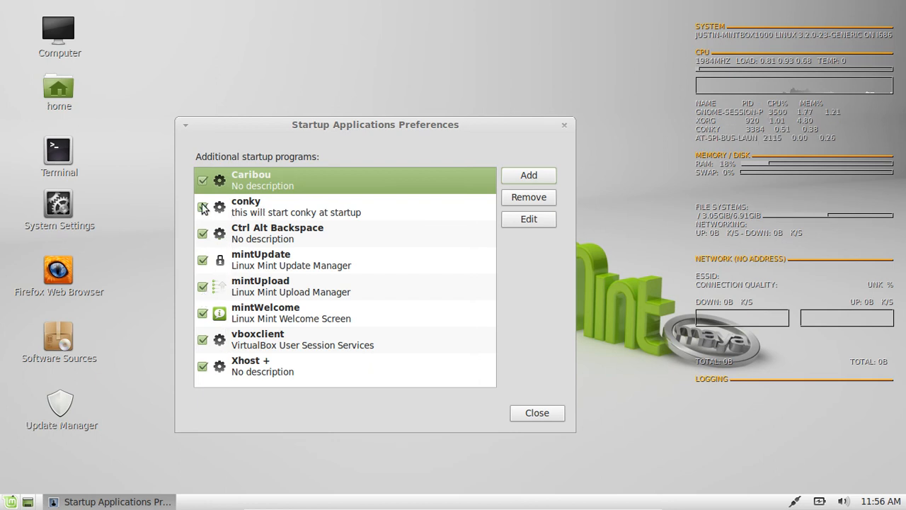
{"action": "left_click", "coordinate": [296, 206]}
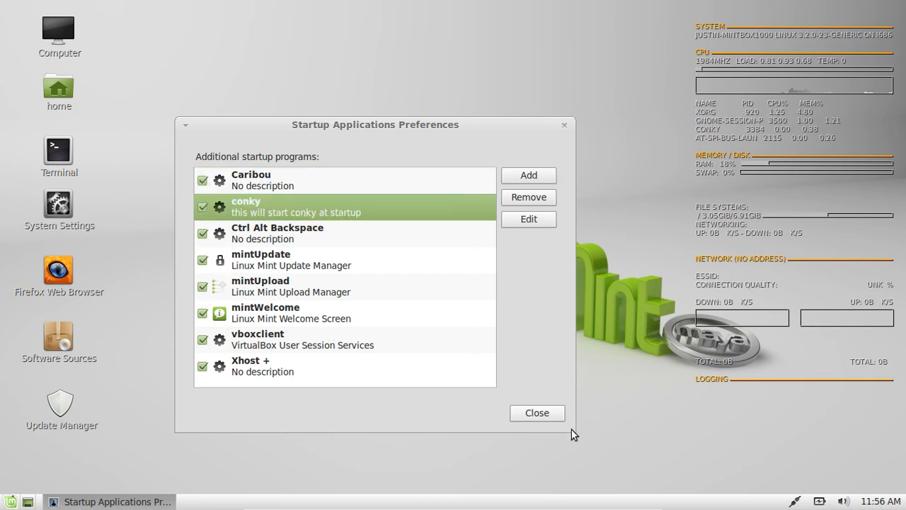
{"action": "left_click", "coordinate": [536, 413]}
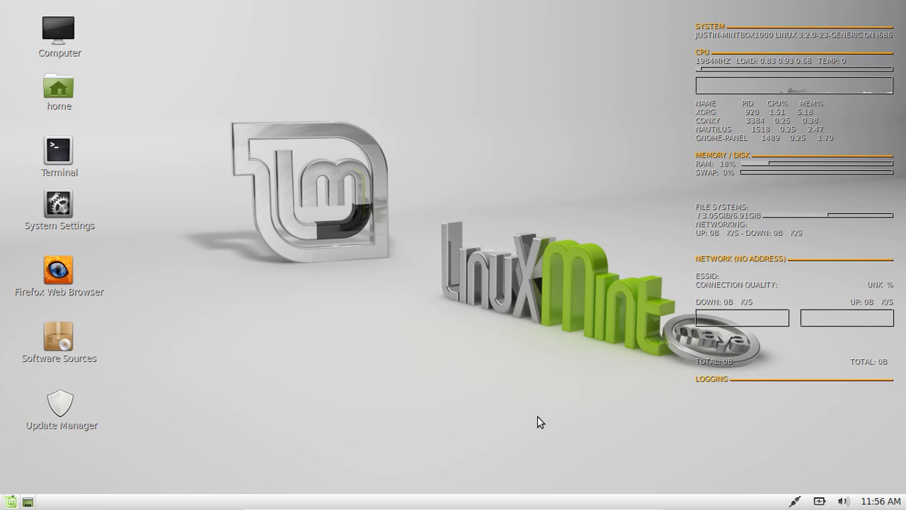